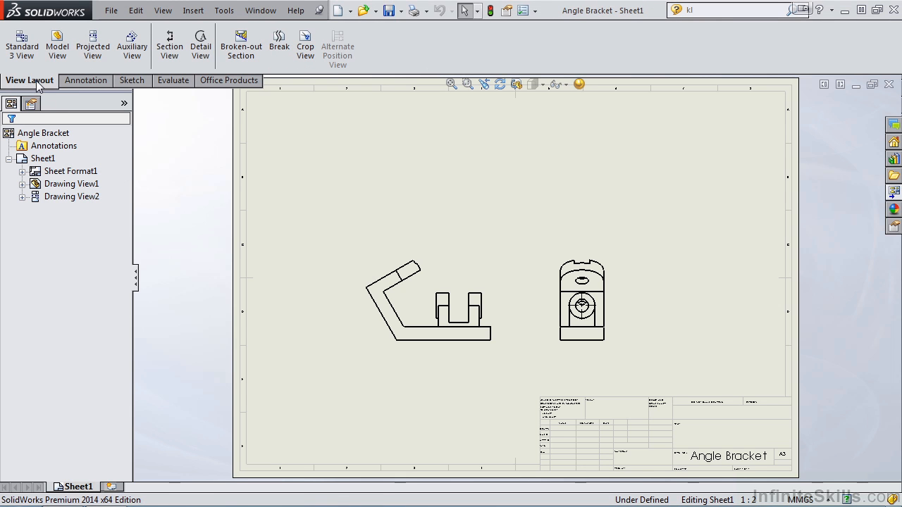
{"action": "mouse_move", "coordinate": [22, 42]}
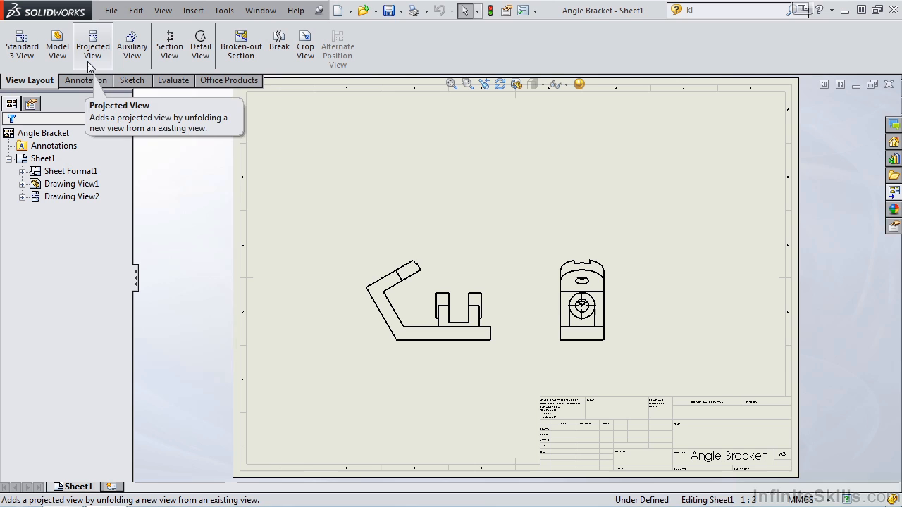
{"action": "mouse_move", "coordinate": [894, 204]}
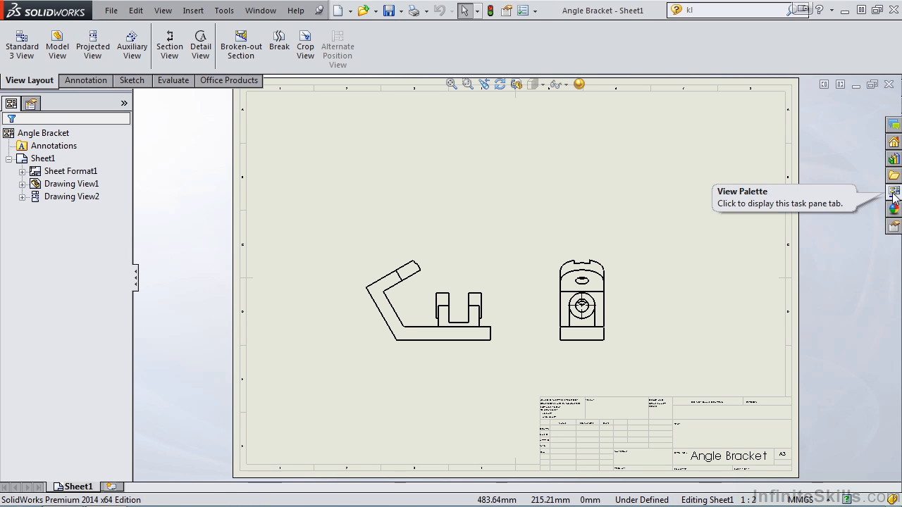
{"action": "mouse_move", "coordinate": [741, 217]}
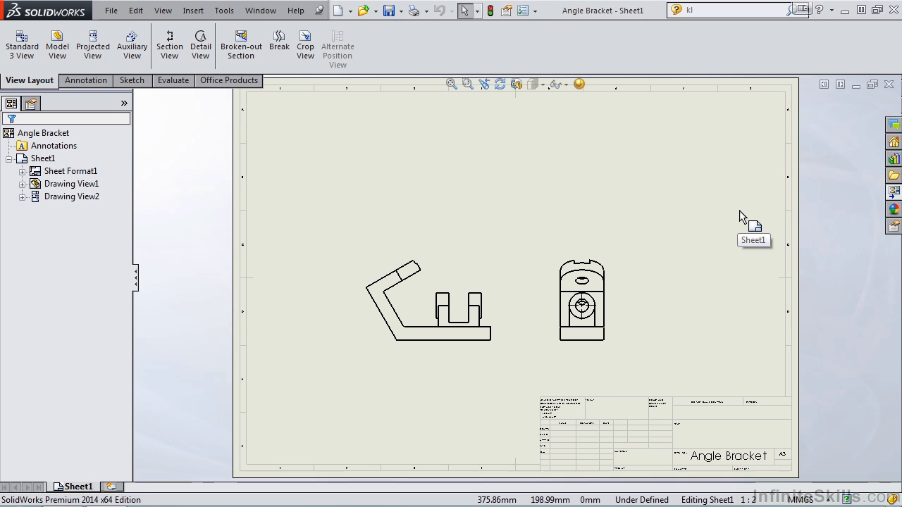
{"action": "mouse_move", "coordinate": [747, 218]}
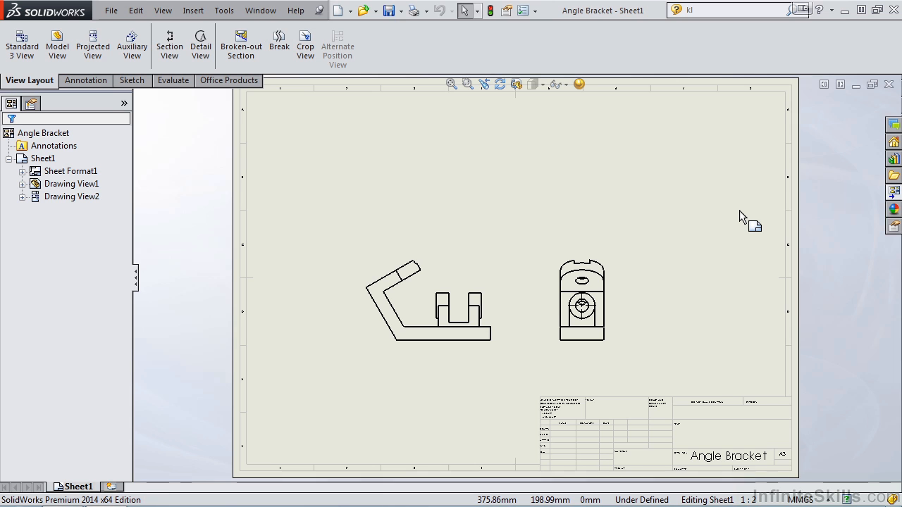
{"action": "mouse_move", "coordinate": [741, 219]}
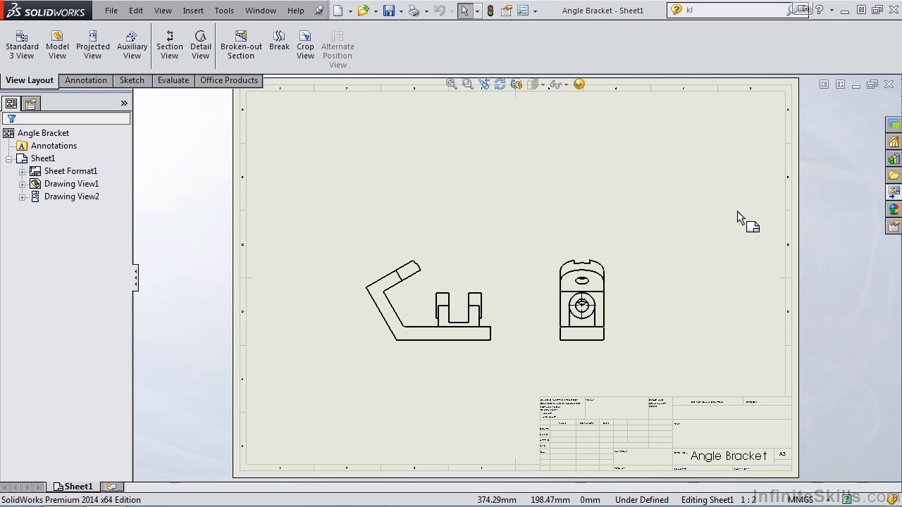
Add an isometric projected view of the Angle Bracket at the sheet's upper right
{"action": "left_click", "coordinate": [92, 44]}
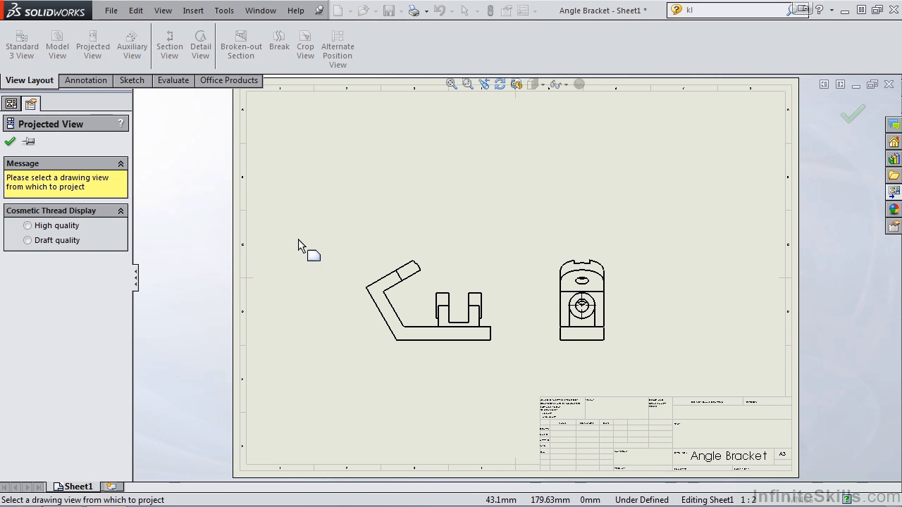
{"action": "left_click", "coordinate": [566, 162]}
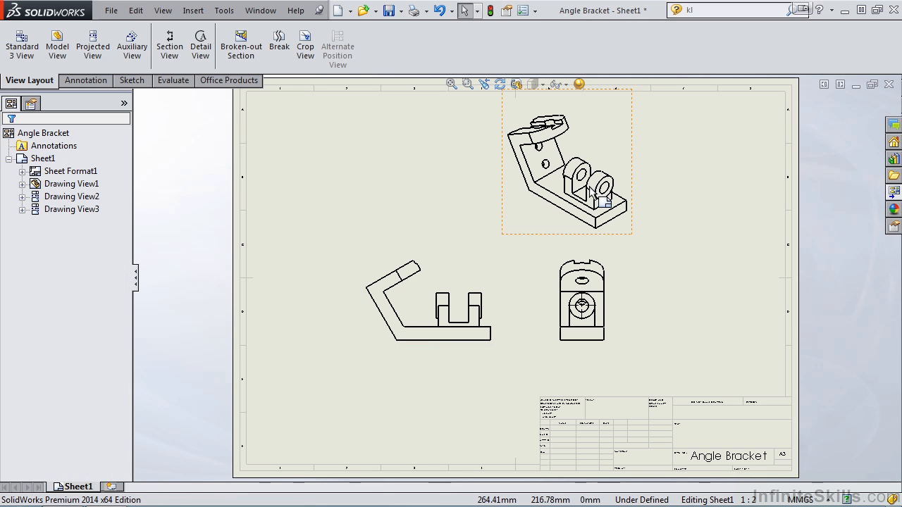
{"action": "mouse_move", "coordinate": [531, 141]}
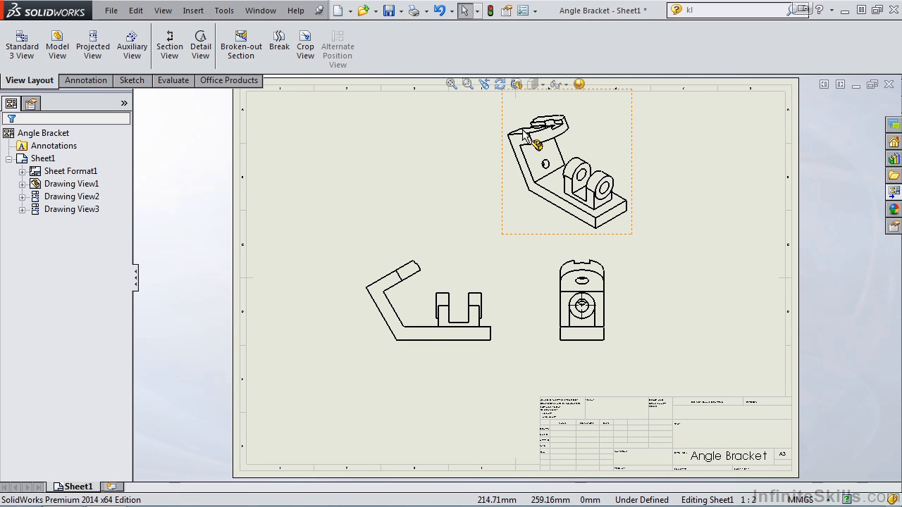
{"action": "left_click", "coordinate": [428, 299]}
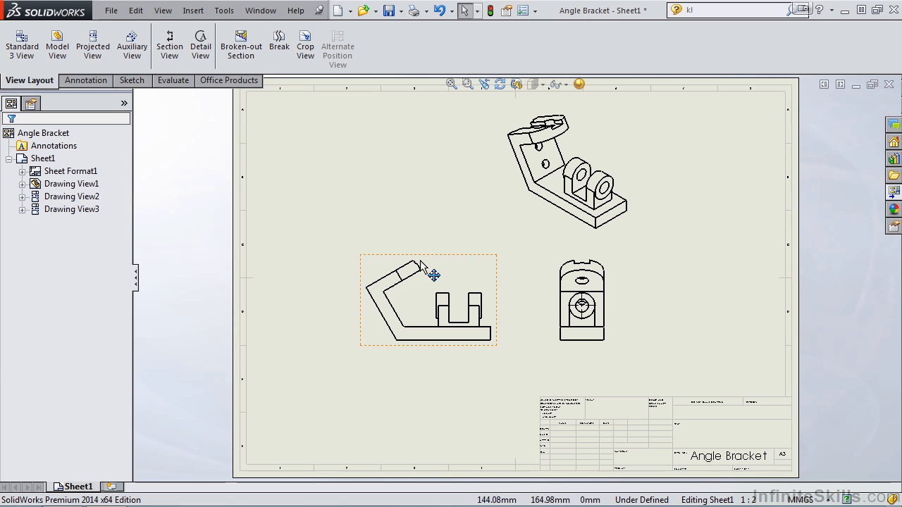
{"action": "mouse_move", "coordinate": [423, 273]}
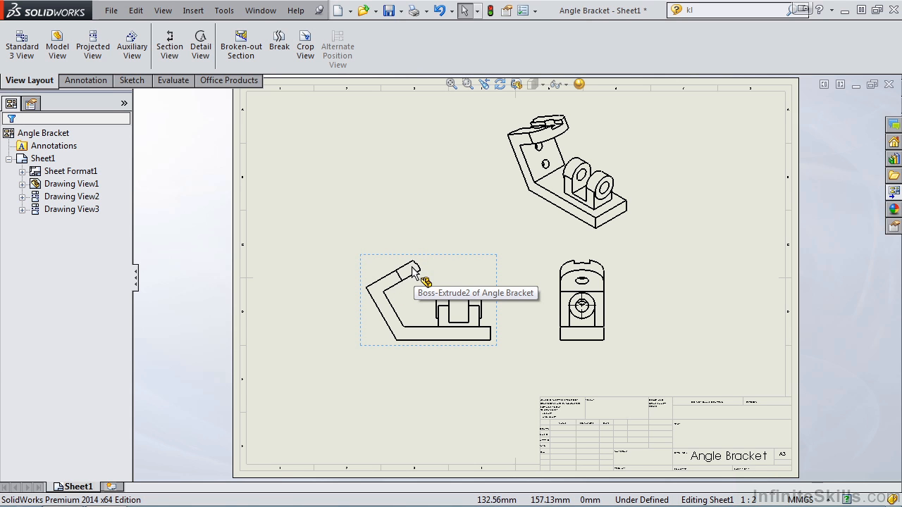
{"action": "mouse_move", "coordinate": [381, 289]}
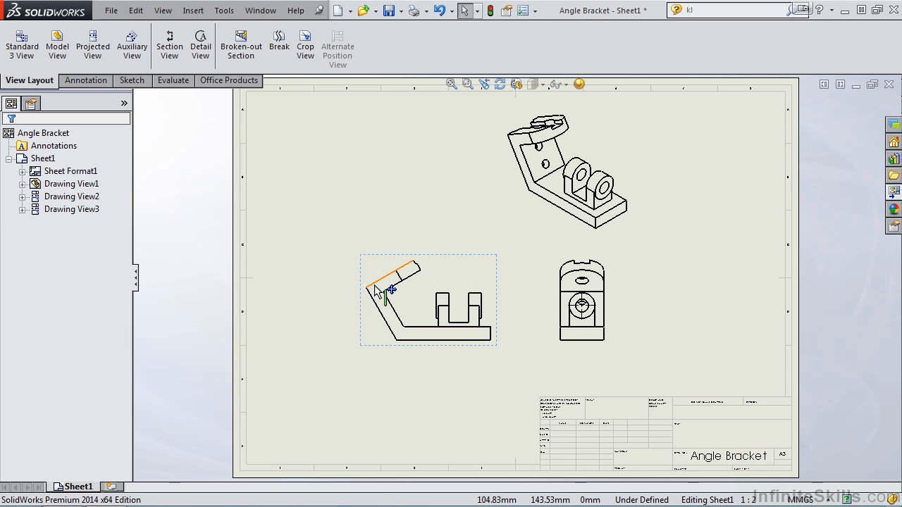
{"action": "left_click", "coordinate": [208, 155]}
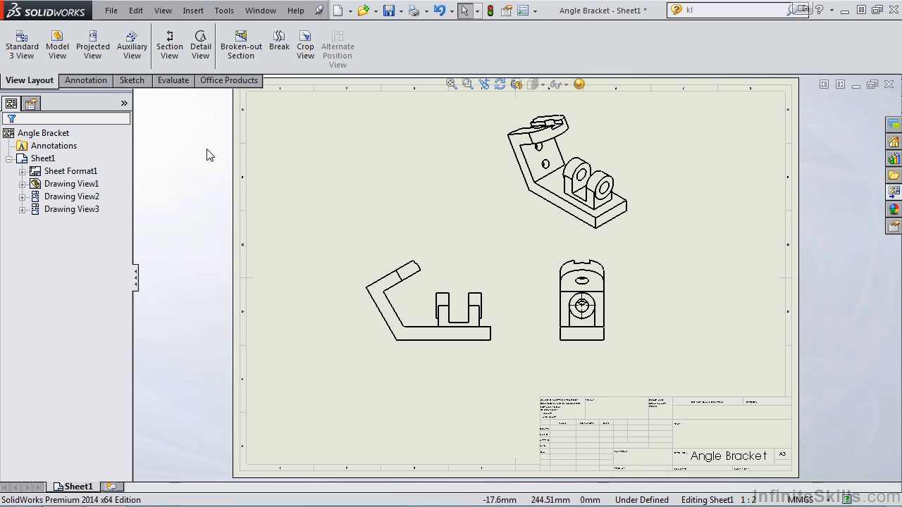
Start an auxiliary view unfolded from the front view's inclined edge
{"action": "left_click", "coordinate": [132, 44]}
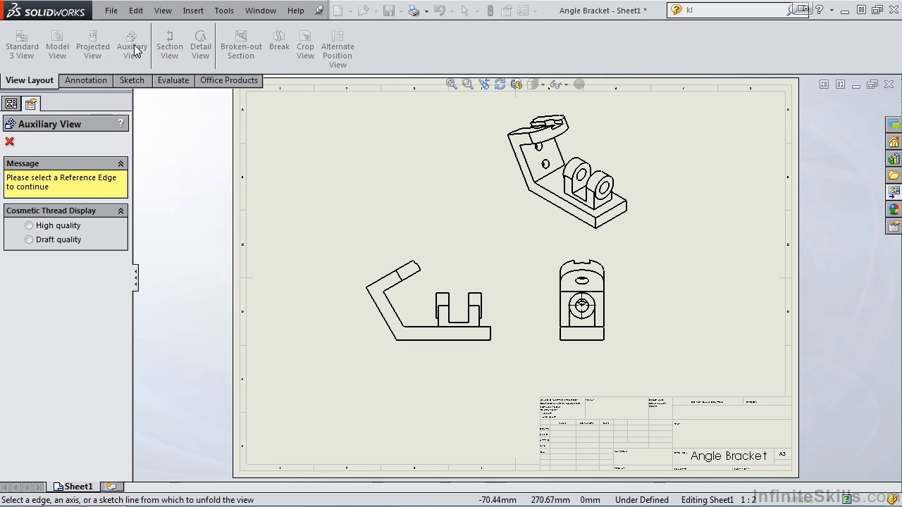
{"action": "mouse_move", "coordinate": [148, 176]}
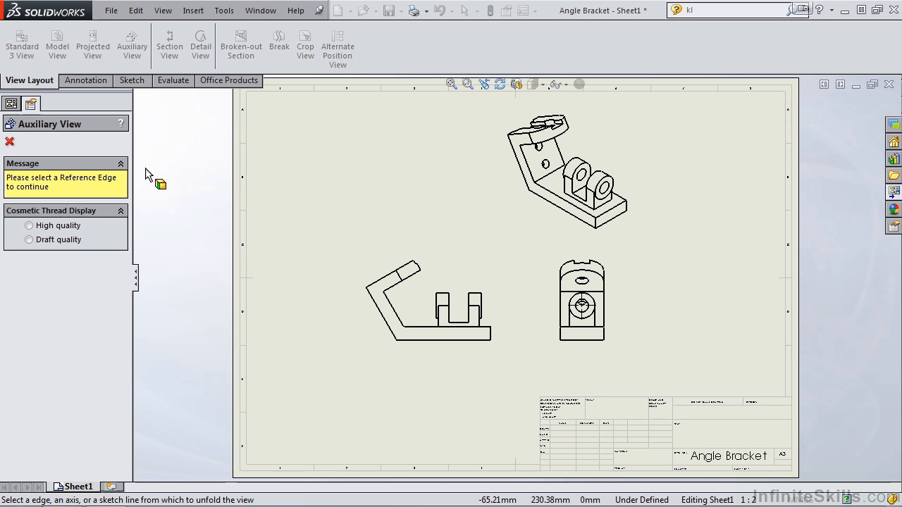
{"action": "mouse_move", "coordinate": [149, 196]}
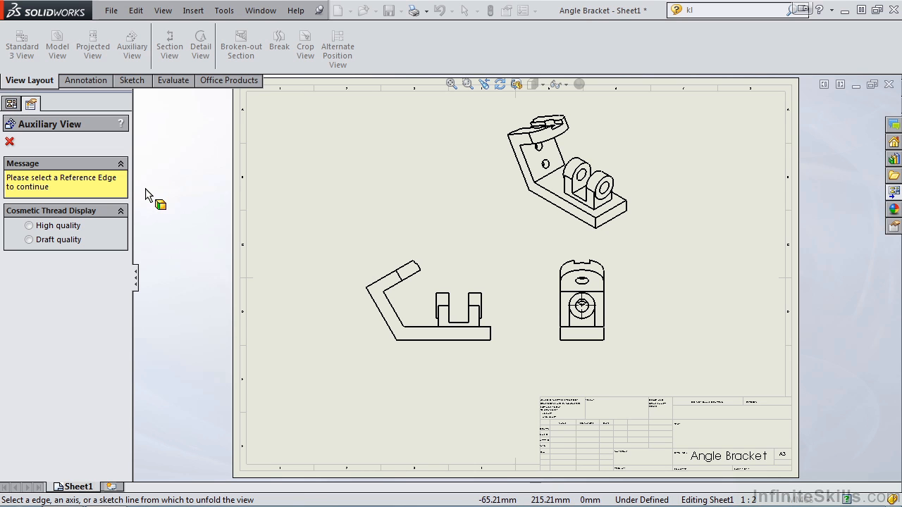
{"action": "mouse_move", "coordinate": [76, 188]}
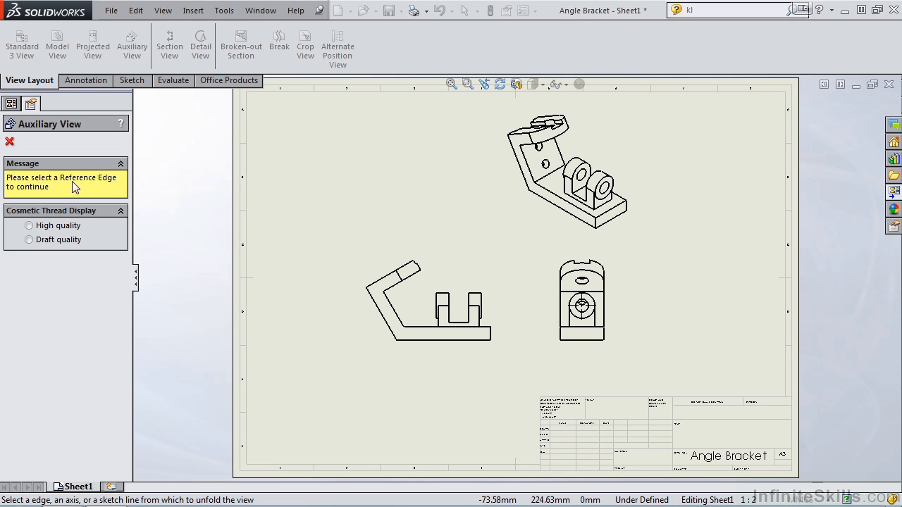
{"action": "mouse_move", "coordinate": [113, 191]}
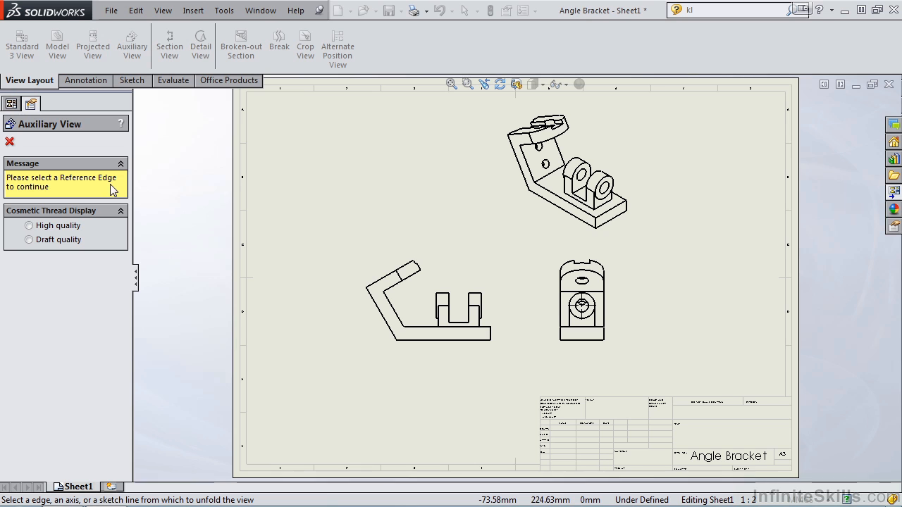
{"action": "mouse_move", "coordinate": [337, 189]}
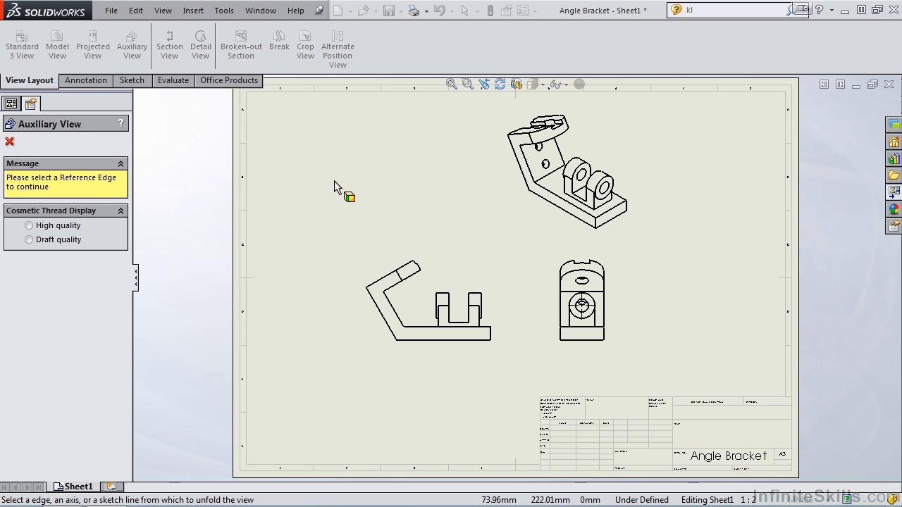
{"action": "mouse_move", "coordinate": [387, 281]}
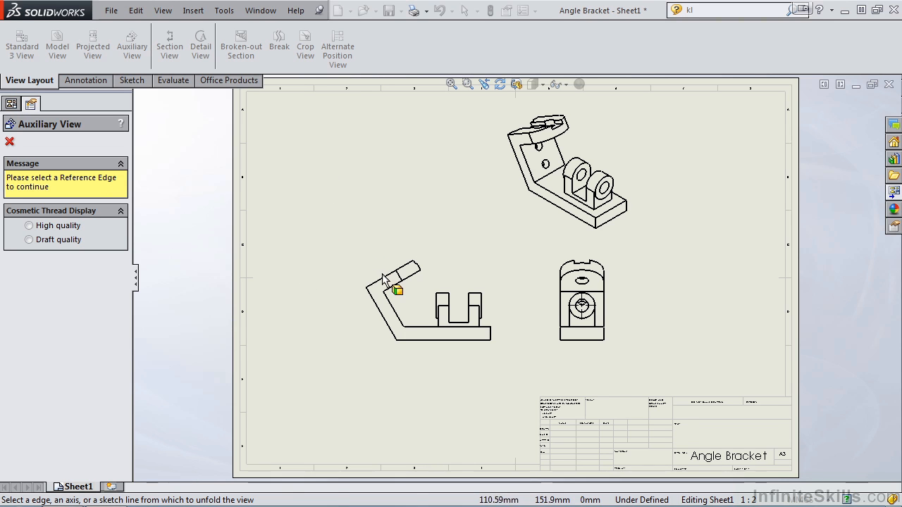
{"action": "mouse_move", "coordinate": [368, 293]}
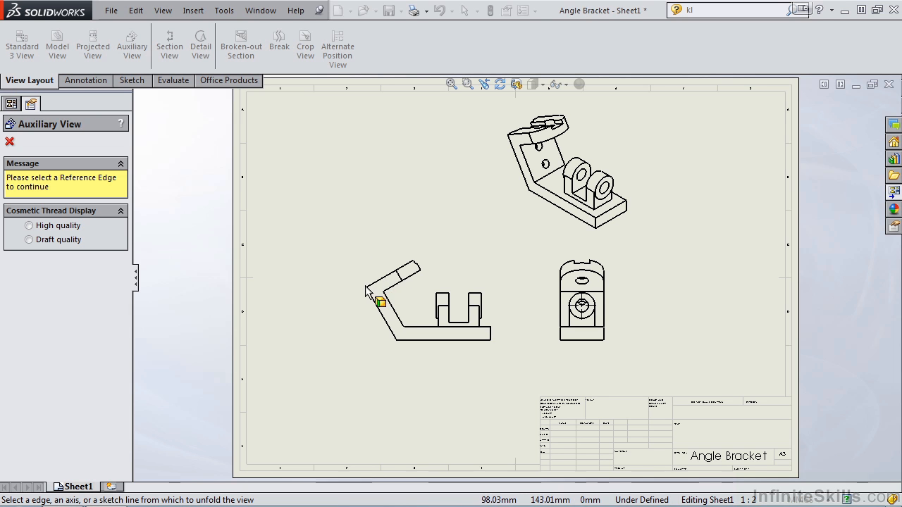
{"action": "mouse_move", "coordinate": [366, 290]}
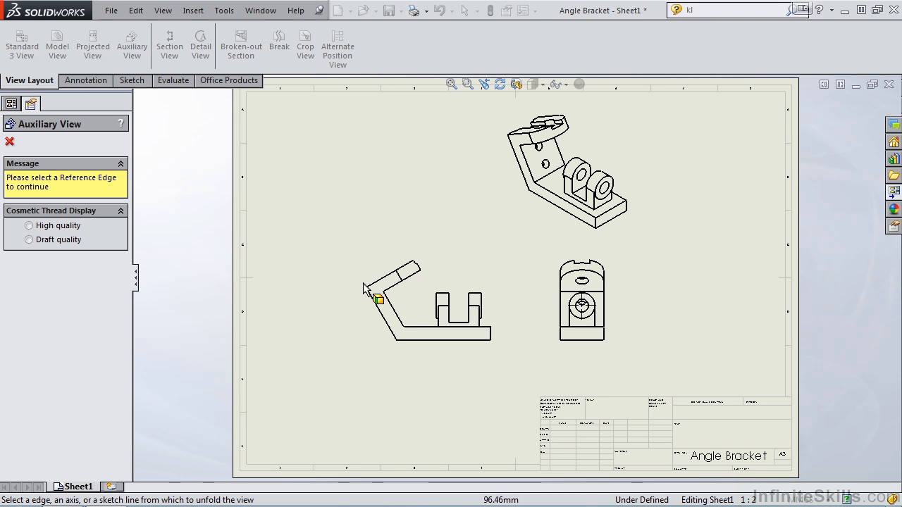
{"action": "left_click", "coordinate": [366, 288]}
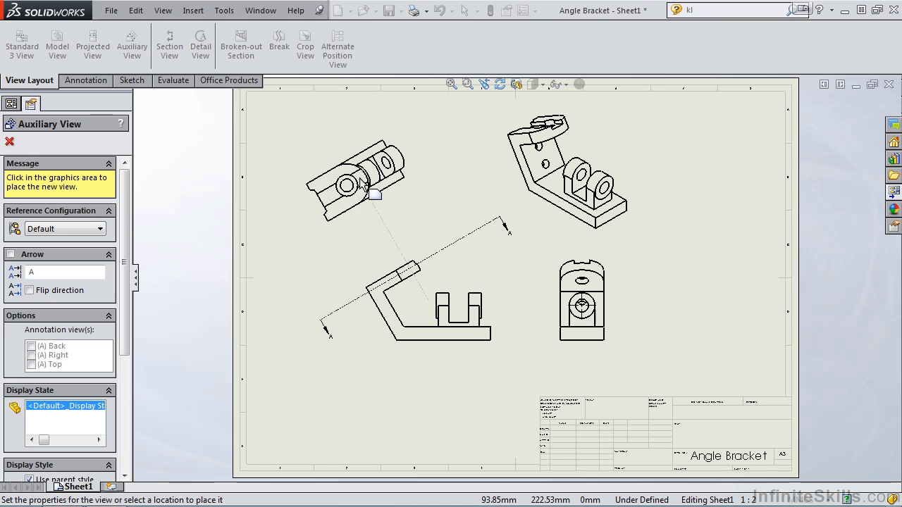
{"action": "mouse_move", "coordinate": [384, 220]}
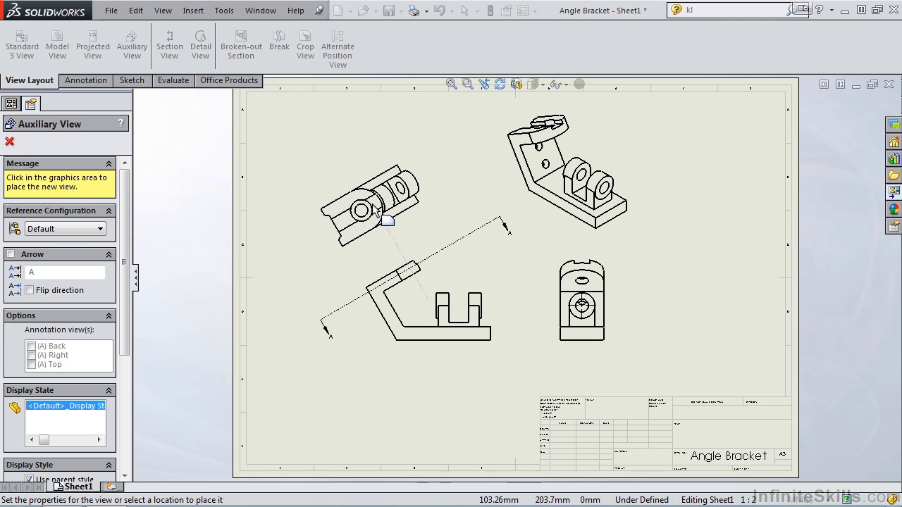
Place auxiliary view A-A above-left of the front view and move its arrow between the views
{"action": "left_click", "coordinate": [366, 200]}
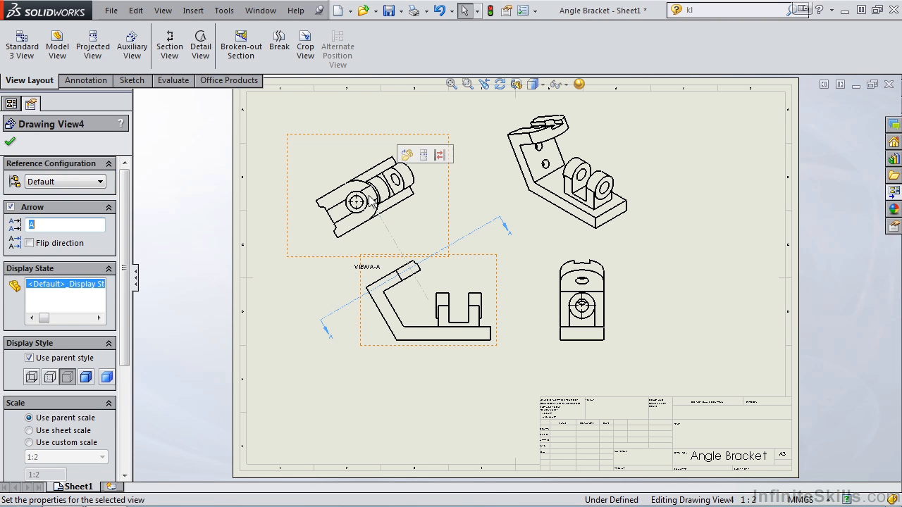
{"action": "mouse_move", "coordinate": [355, 215]}
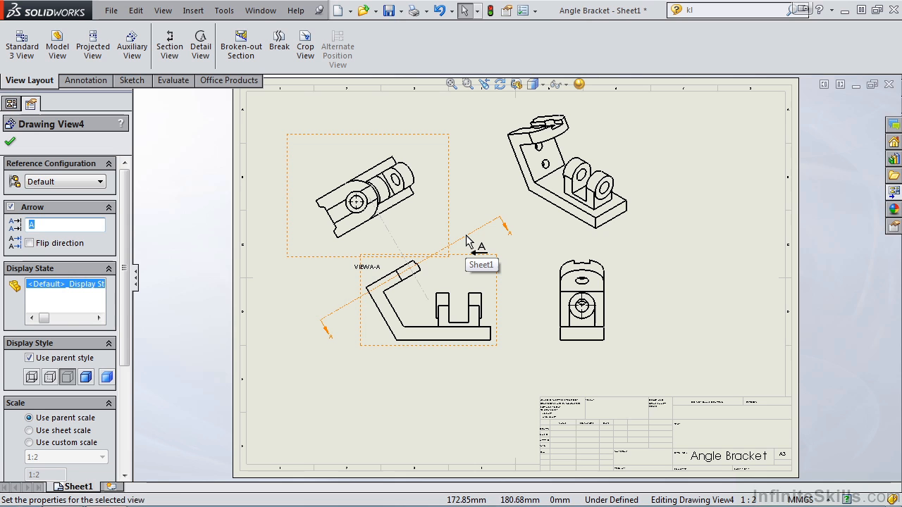
{"action": "left_click", "coordinate": [469, 243]}
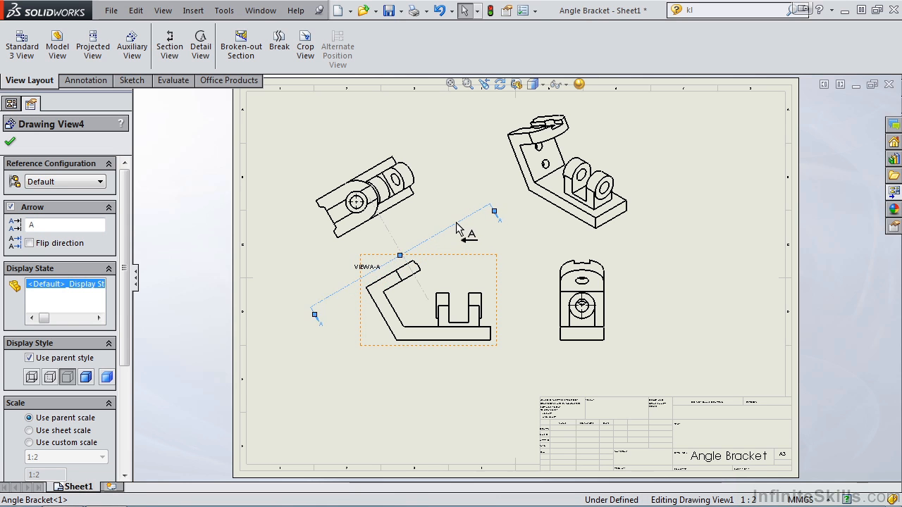
{"action": "left_click_drag", "start_coordinate": [457, 231], "coordinate": [445, 206]}
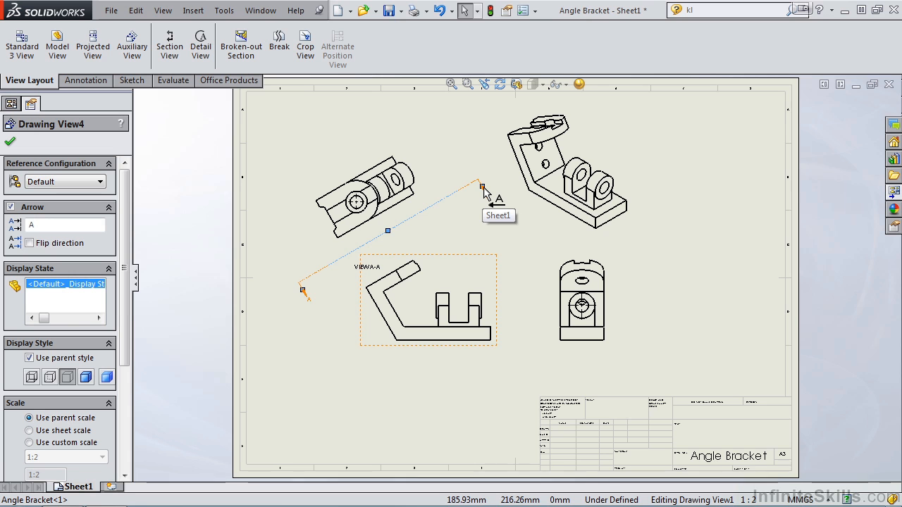
{"action": "left_click_drag", "start_coordinate": [483, 190], "coordinate": [447, 208]}
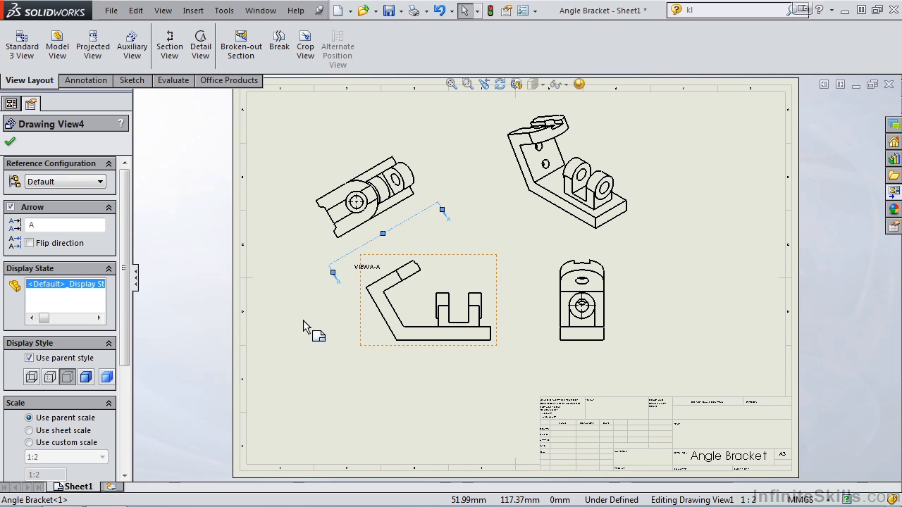
{"action": "mouse_move", "coordinate": [303, 323]}
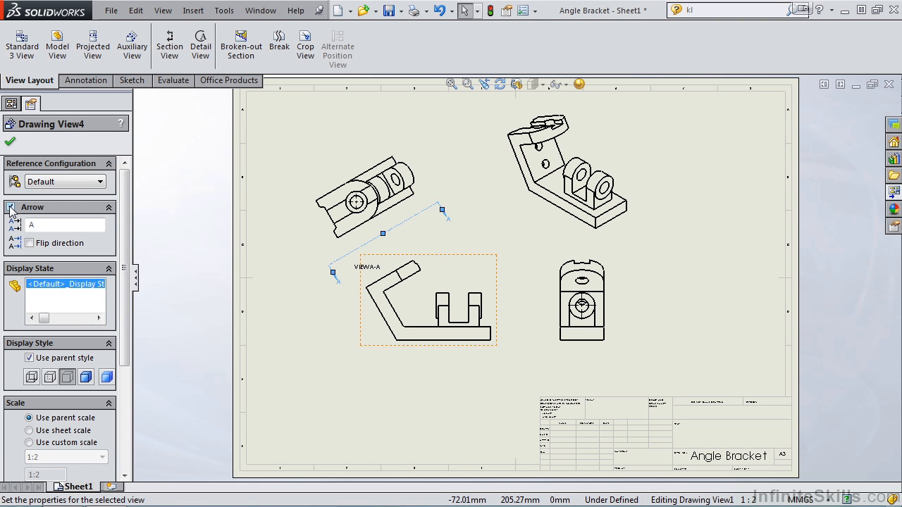
{"action": "left_click", "coordinate": [110, 207]}
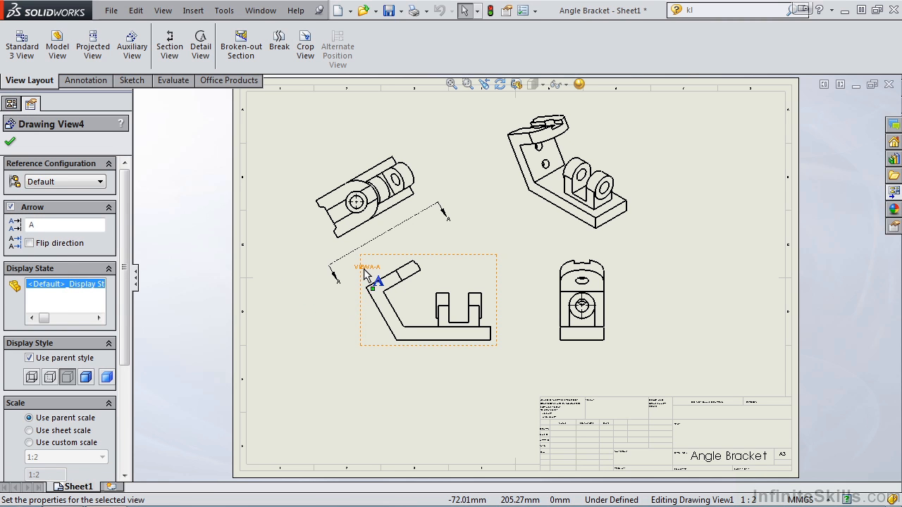
{"action": "mouse_move", "coordinate": [367, 275]}
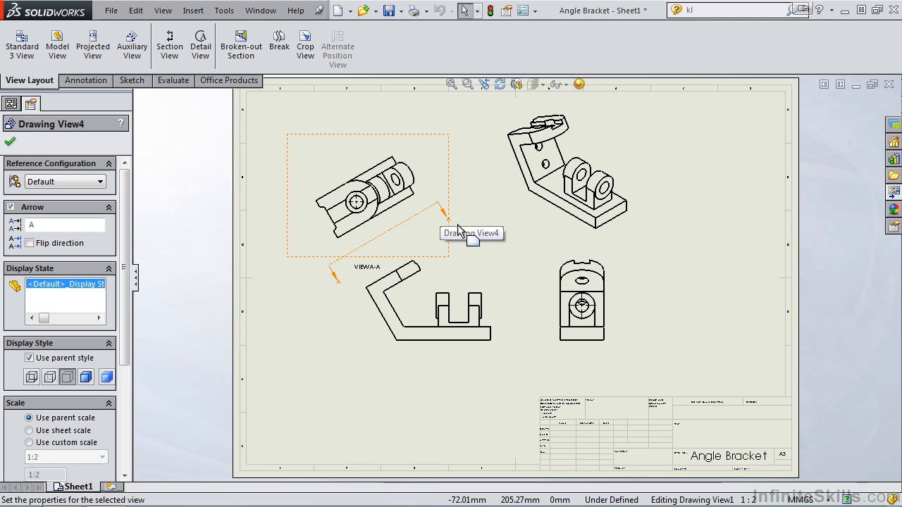
{"action": "mouse_move", "coordinate": [352, 260]}
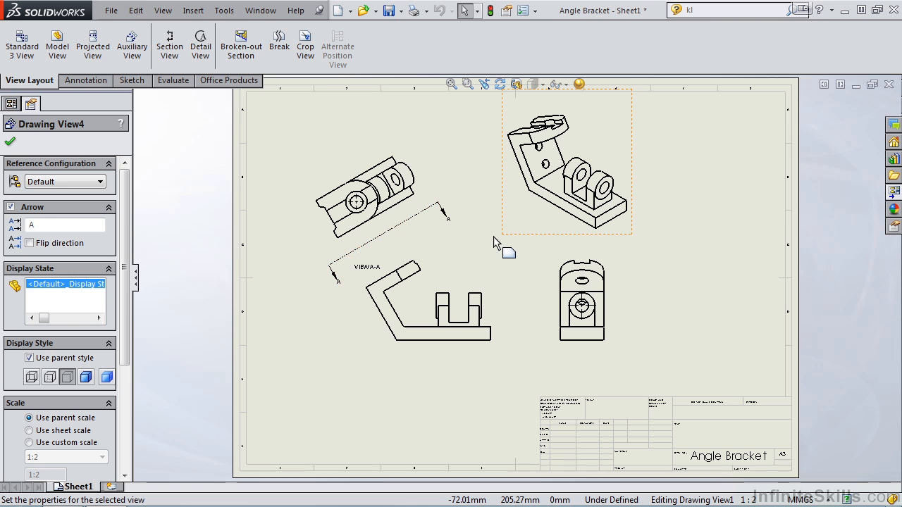
{"action": "mouse_move", "coordinate": [506, 253]}
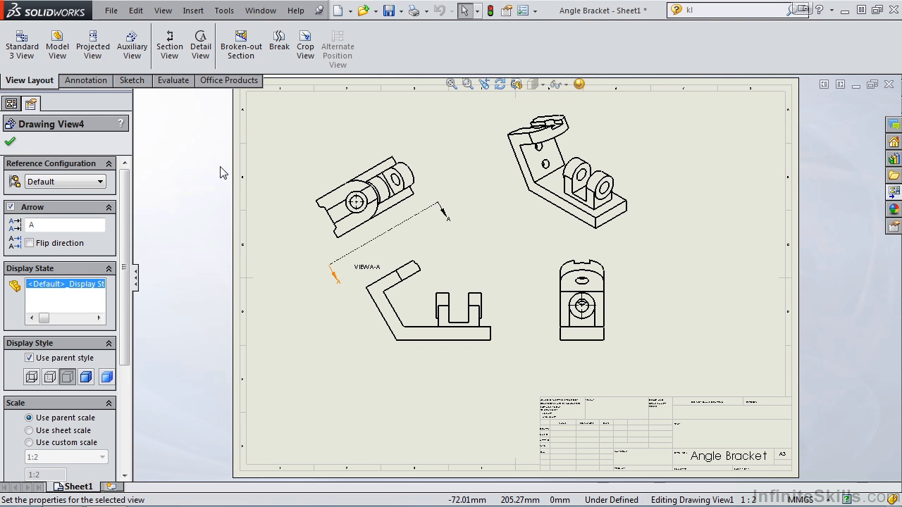
Show the drawing's Document Properties drafting standard list, with ANSI current
{"action": "left_click", "coordinate": [11, 103]}
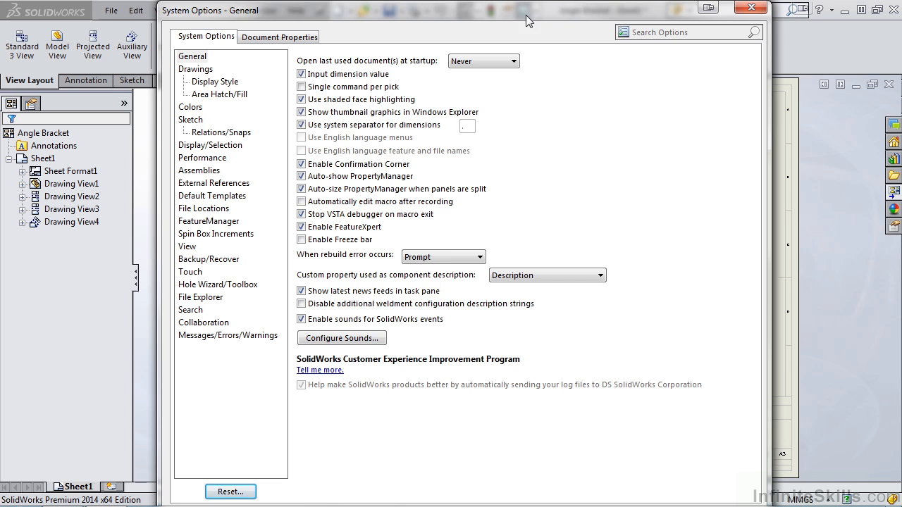
{"action": "left_click", "coordinate": [279, 36]}
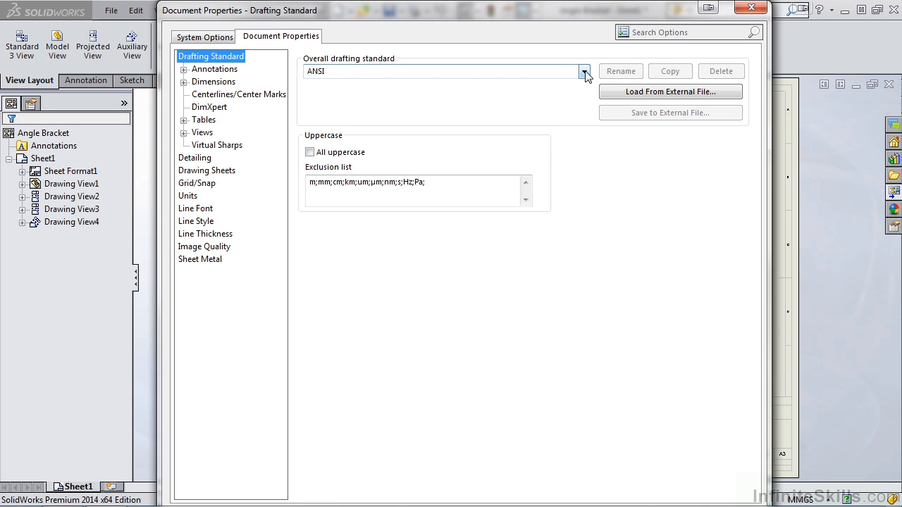
{"action": "left_click", "coordinate": [583, 71]}
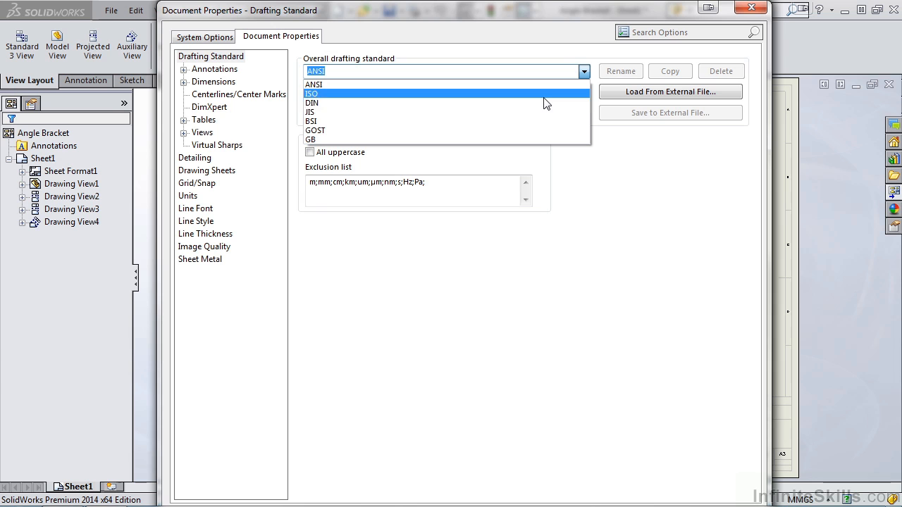